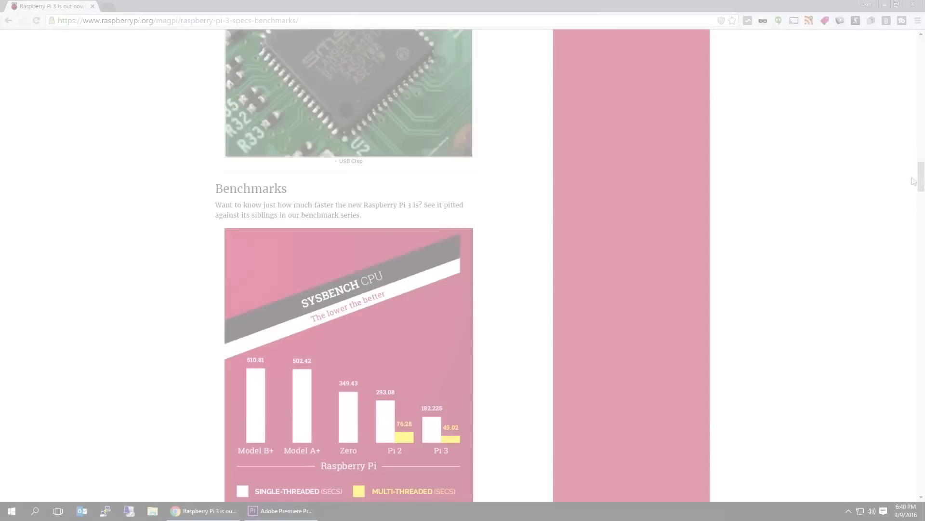
- Scroll down and open the Raspbian download page offering Jessie and Jessie Lite
scroll("down", 3)
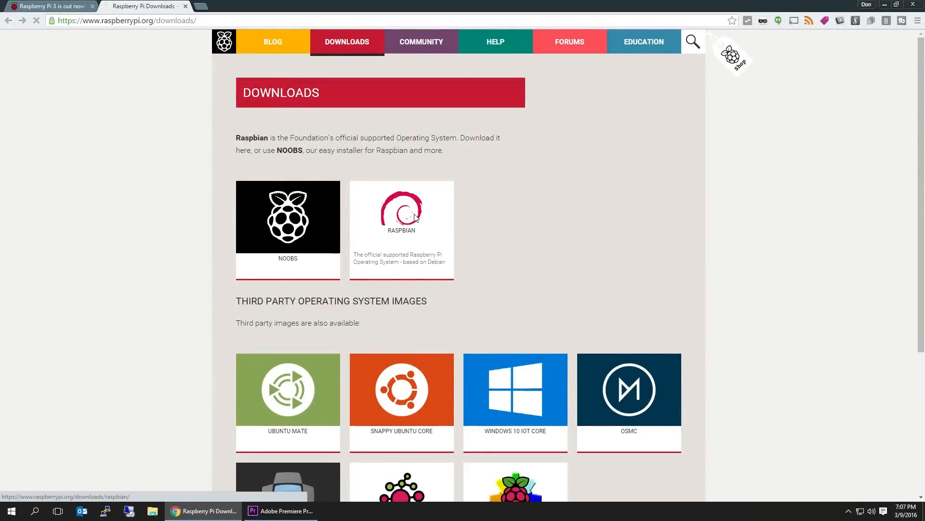
left_click(401, 215)
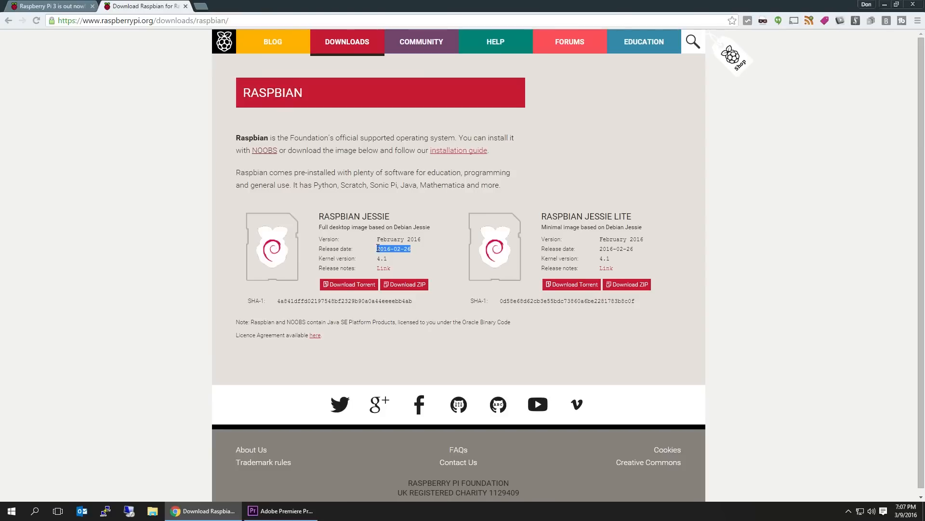
mouse_move(394, 266)
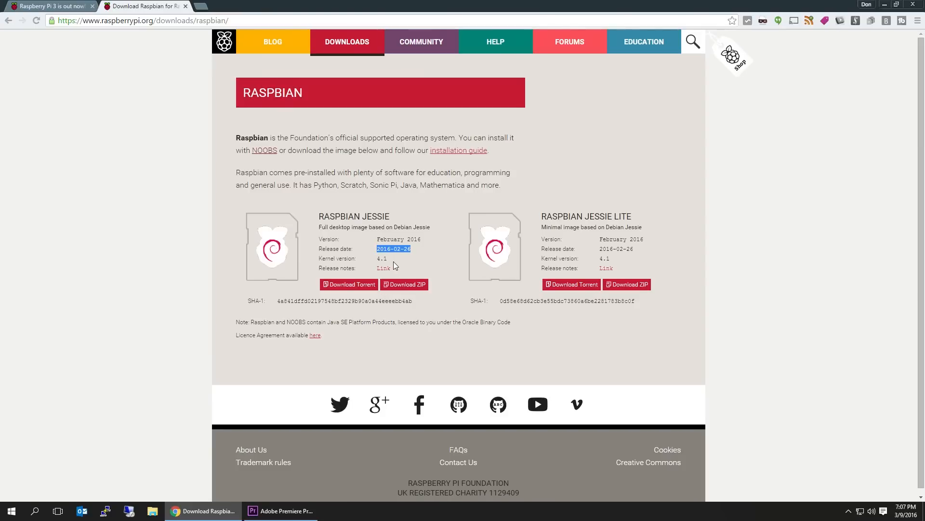